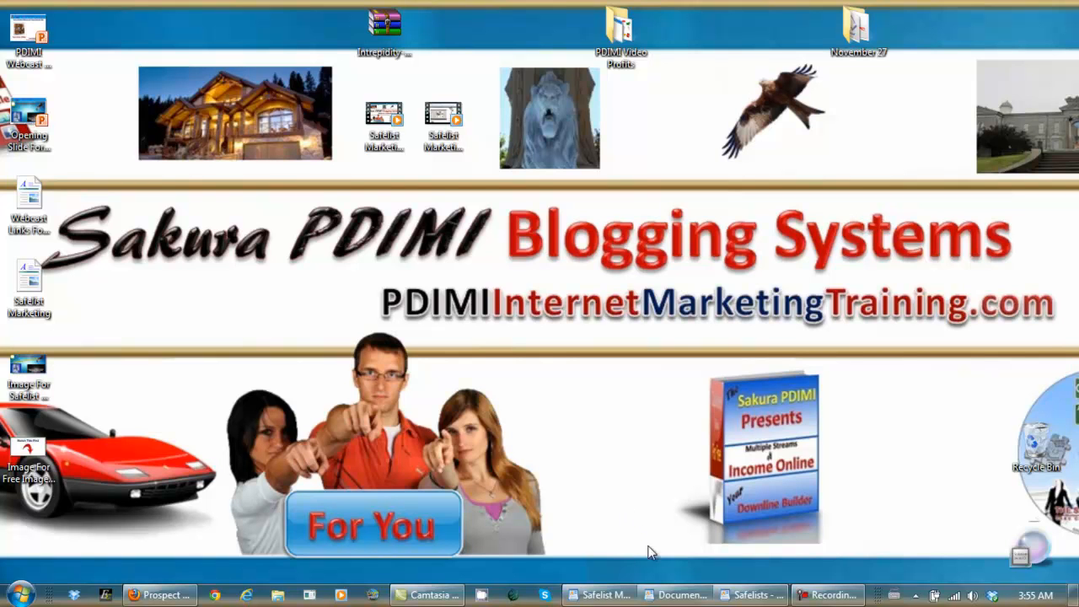
Step: Bring up the Free Images And Music For You letter in WordPad and read to its sign-off
left_click(674, 595)
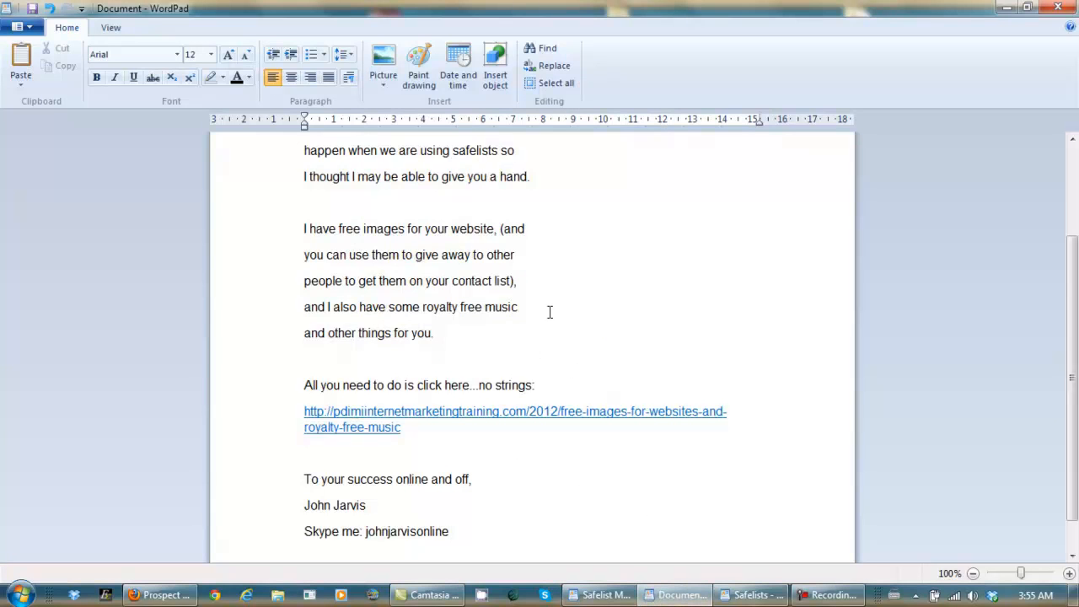
scroll("up", 3)
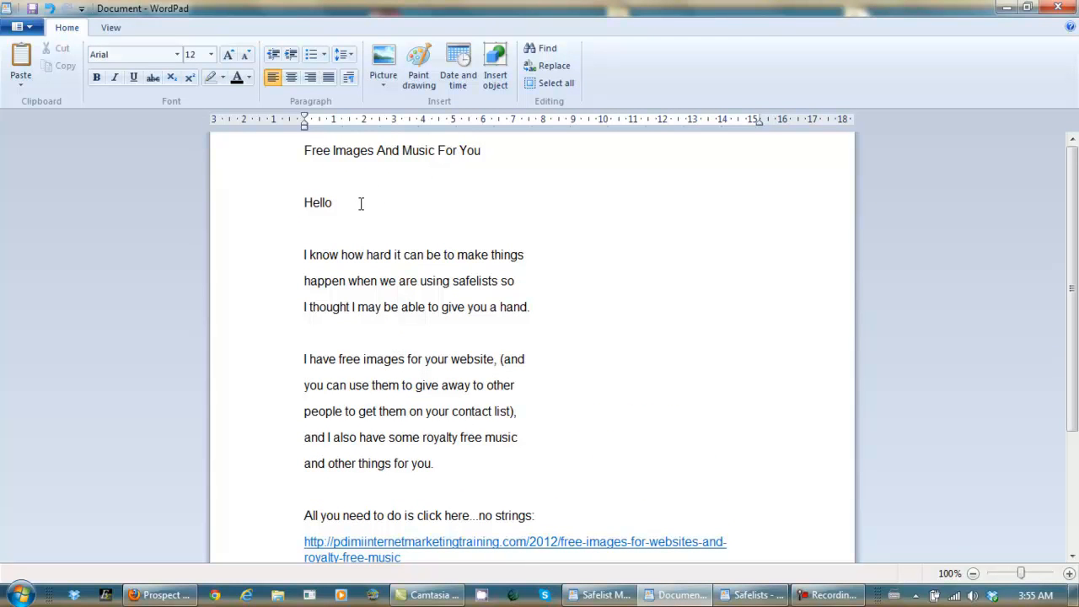
mouse_move(290, 259)
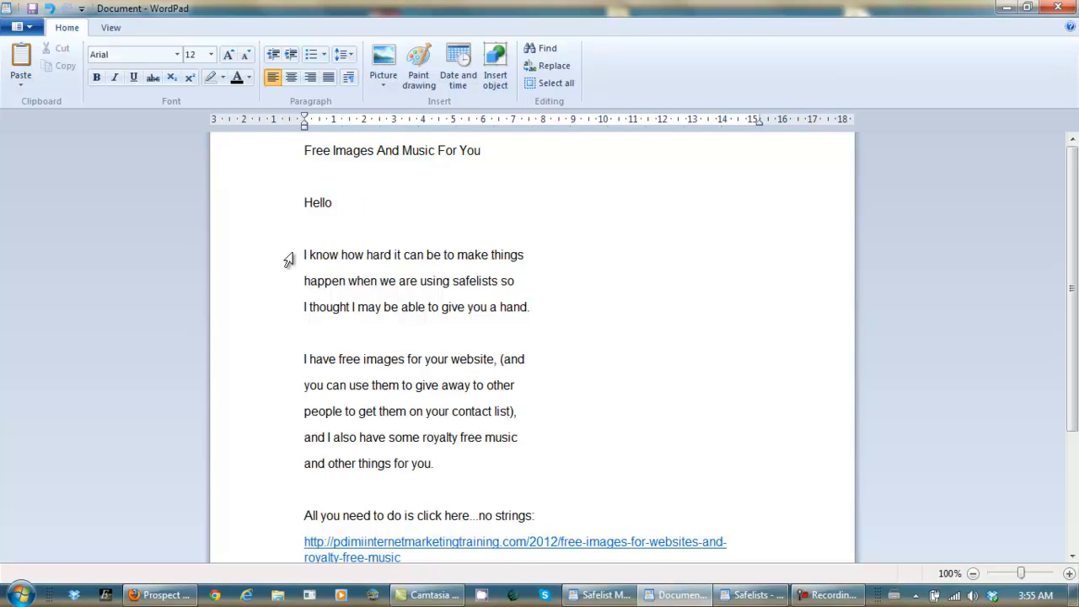
mouse_move(348, 254)
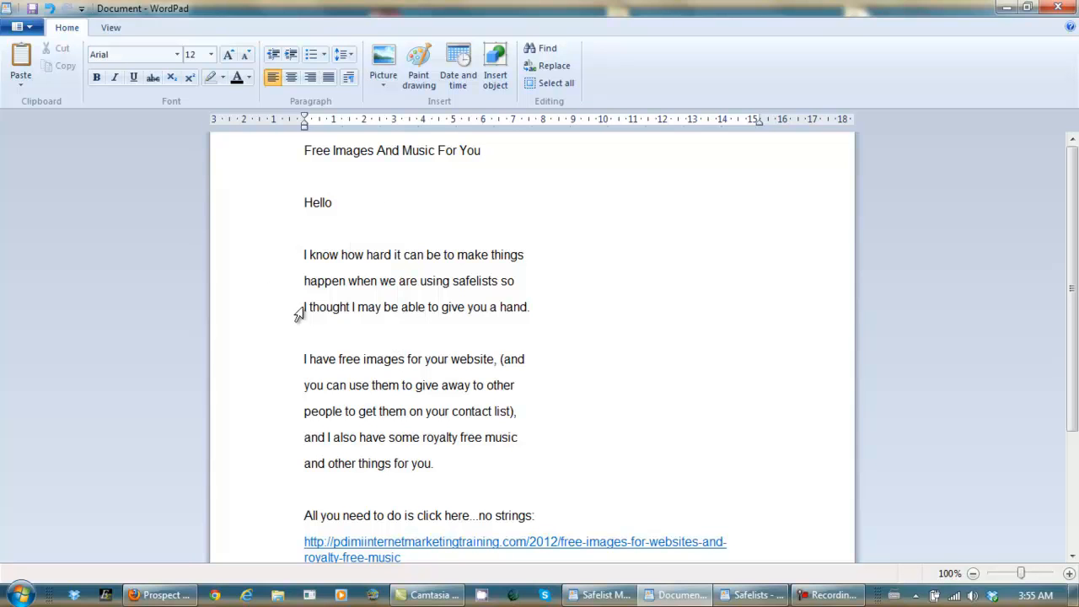
mouse_move(483, 314)
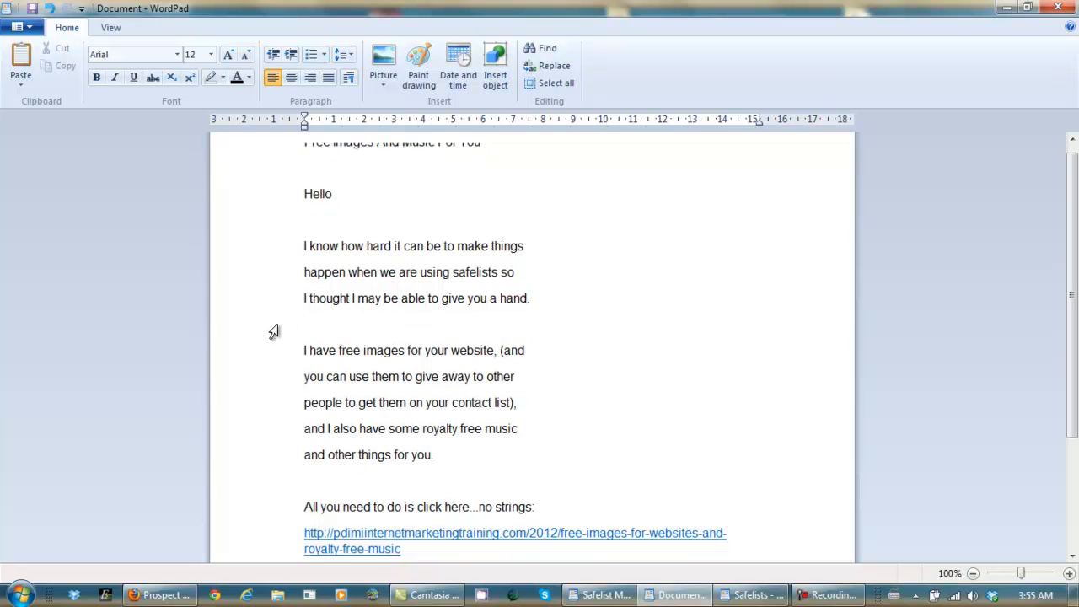
scroll("down", 3)
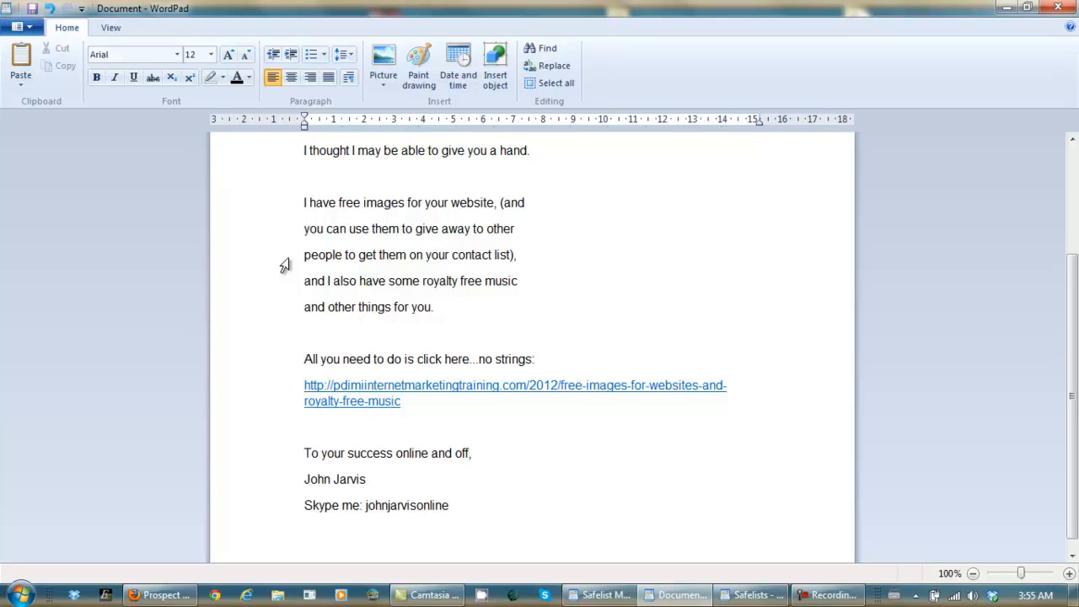
mouse_move(292, 368)
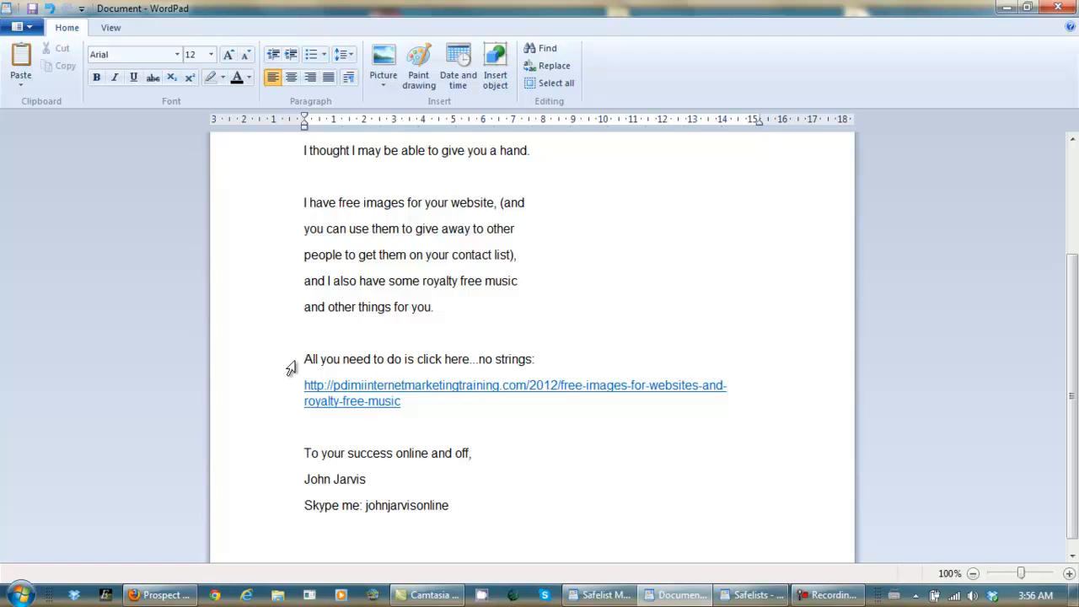
mouse_move(286, 422)
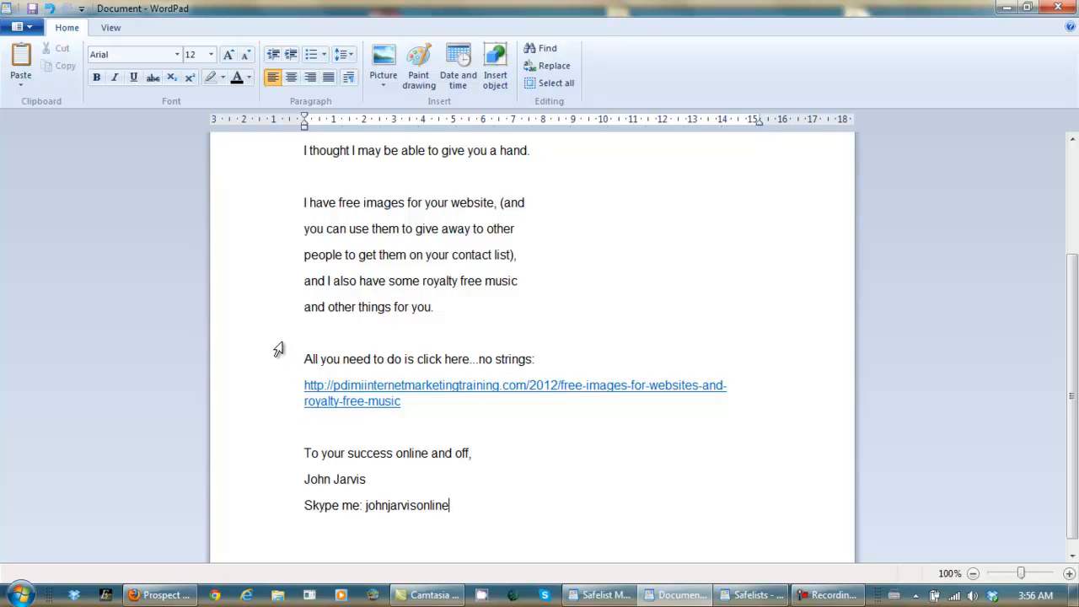
scroll("down", 3)
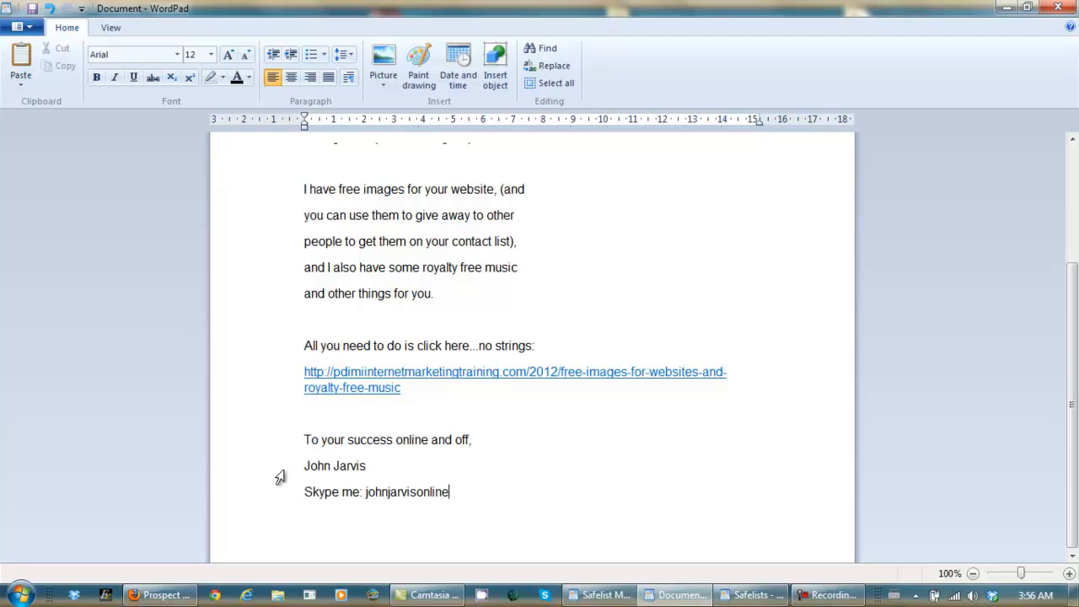
mouse_move(279, 447)
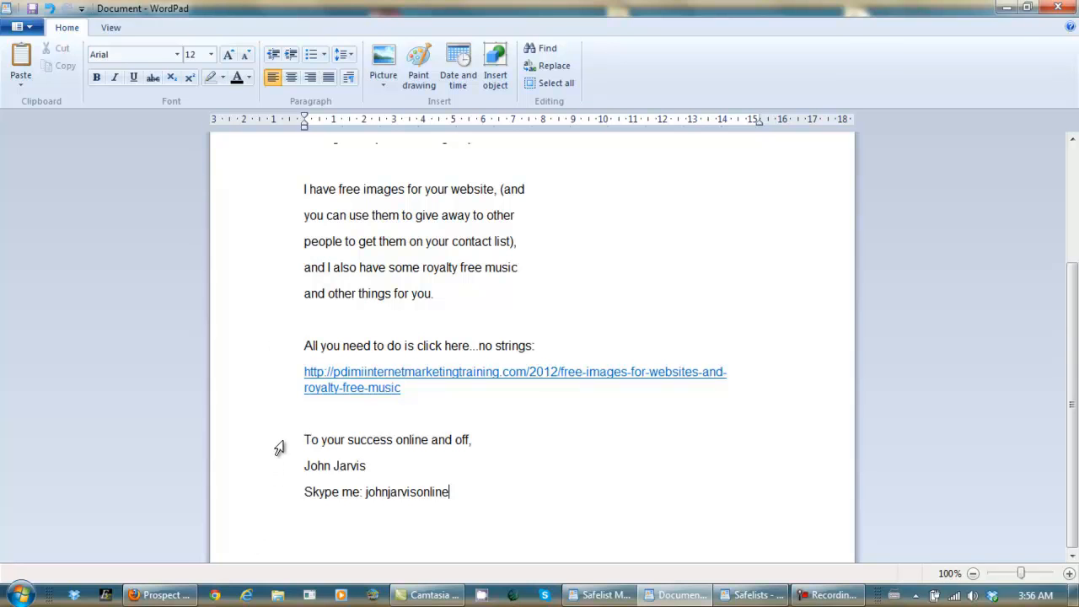
mouse_move(283, 496)
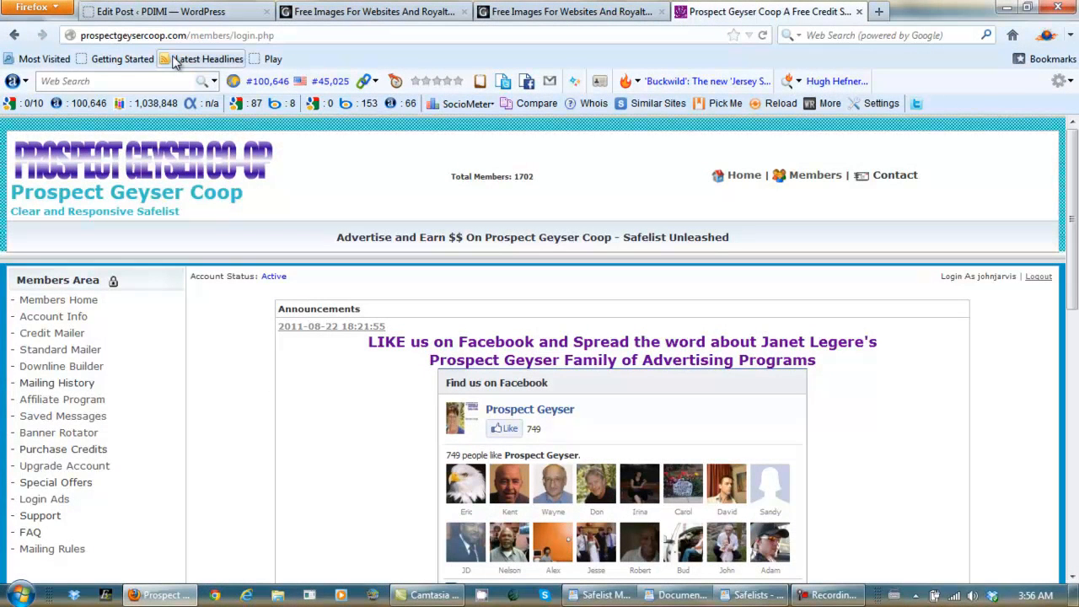
mouse_move(215, 131)
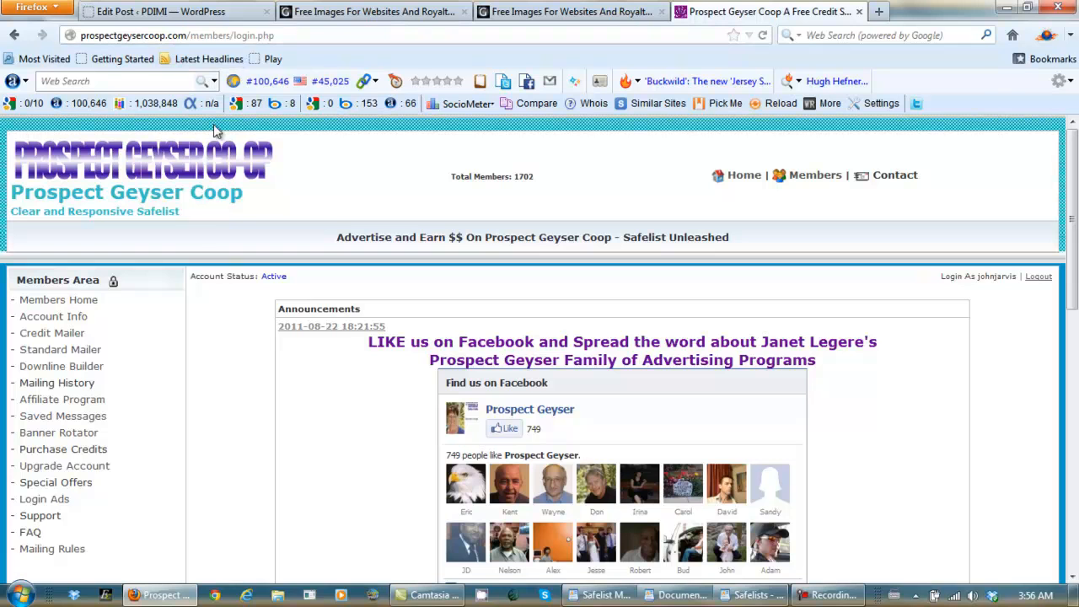
mouse_move(53, 333)
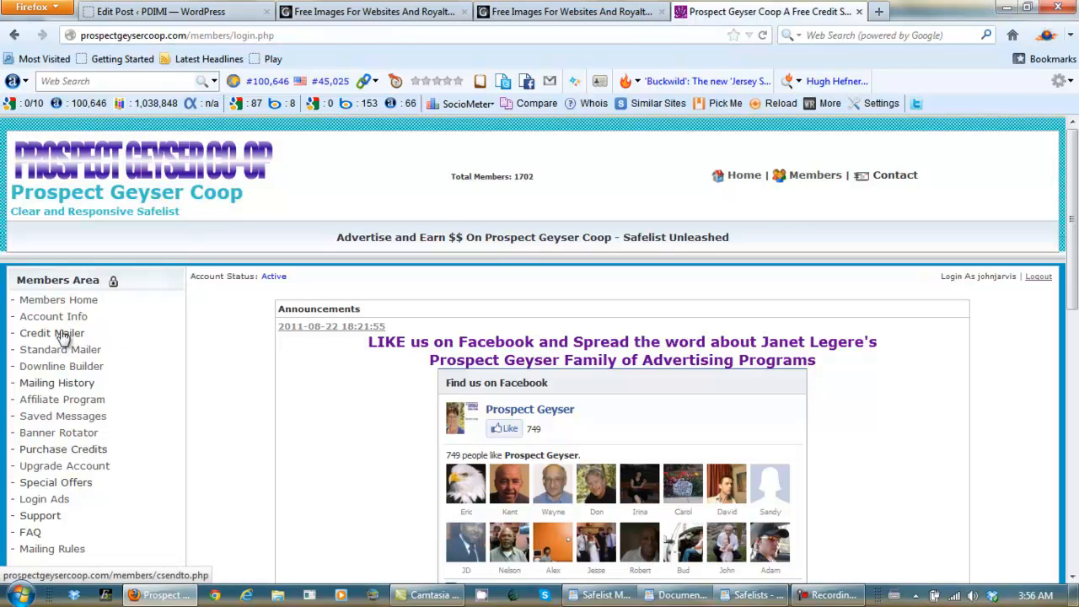
Step: Fill the Credit Mailer with subject 'Free Images And Music For You', the letter, and [FIRST_NAME] personalisation
left_click(51, 333)
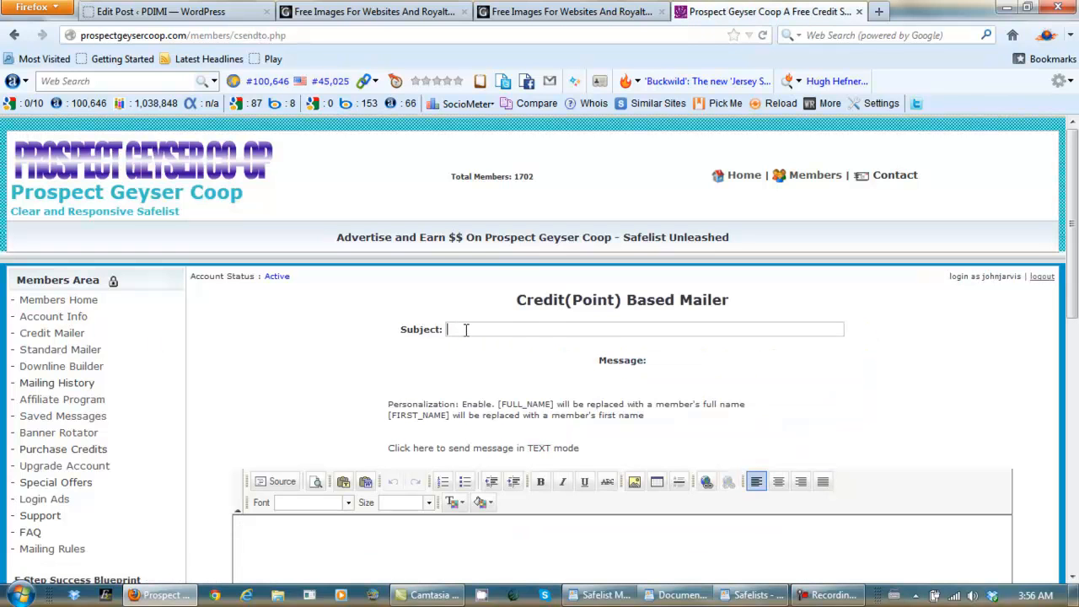
type("Free Images And Music For You")
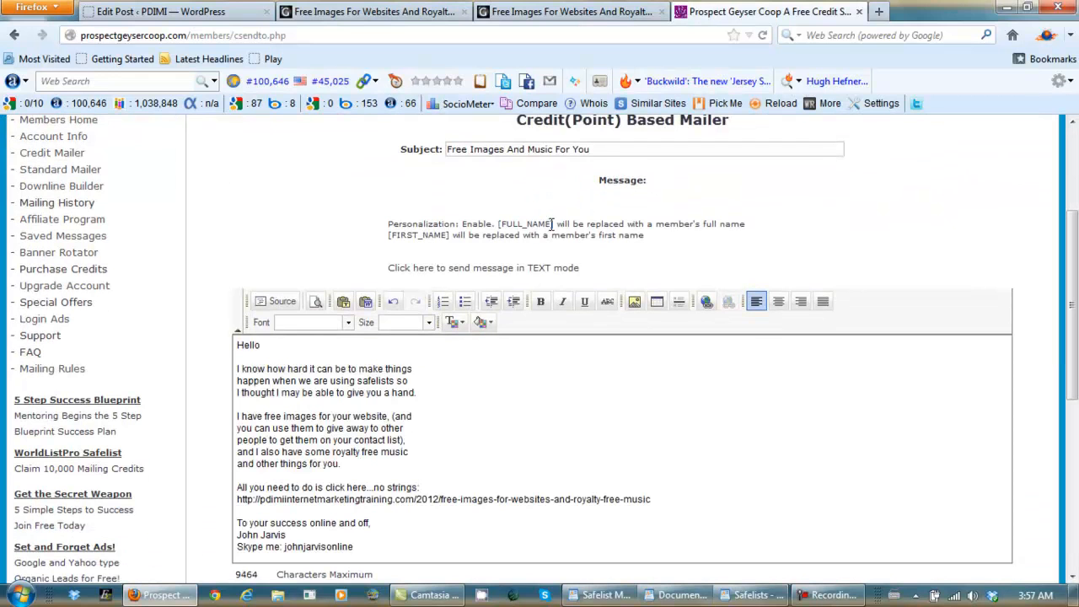
double_click(525, 224)
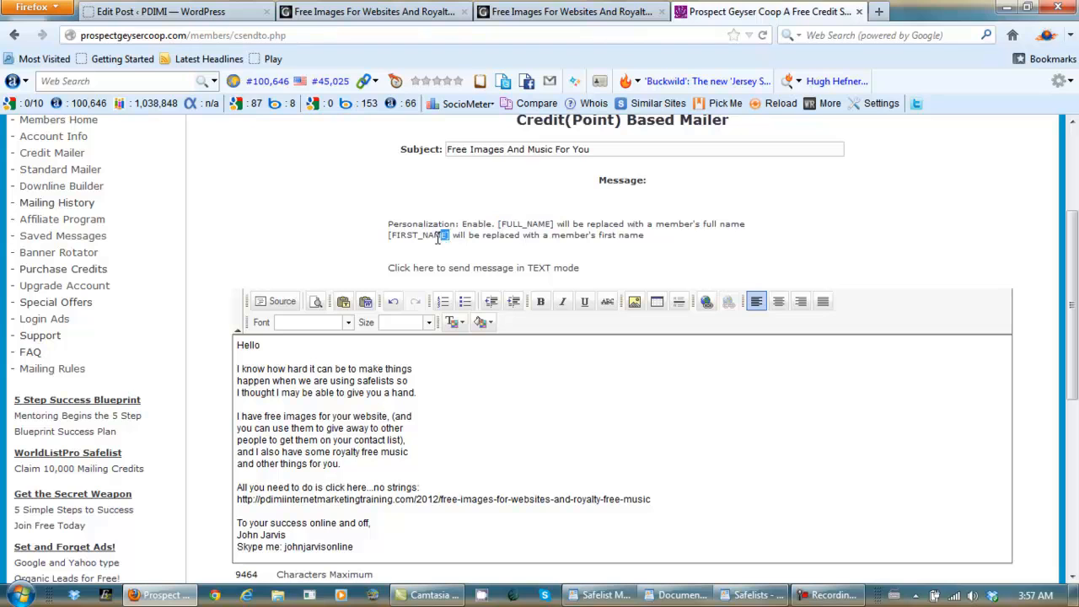
double_click(418, 235)
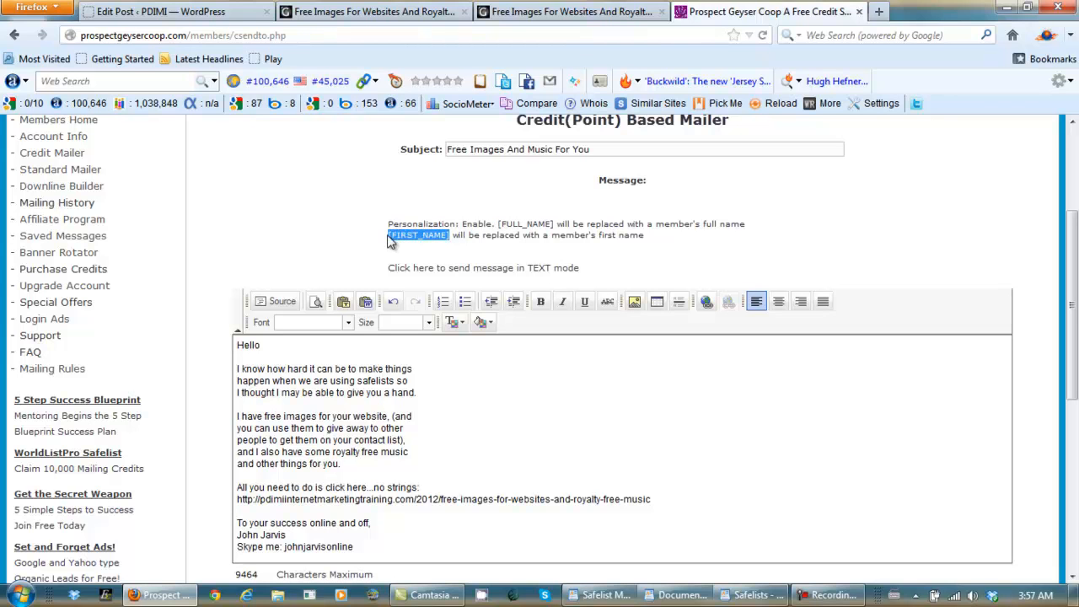
left_click(611, 149)
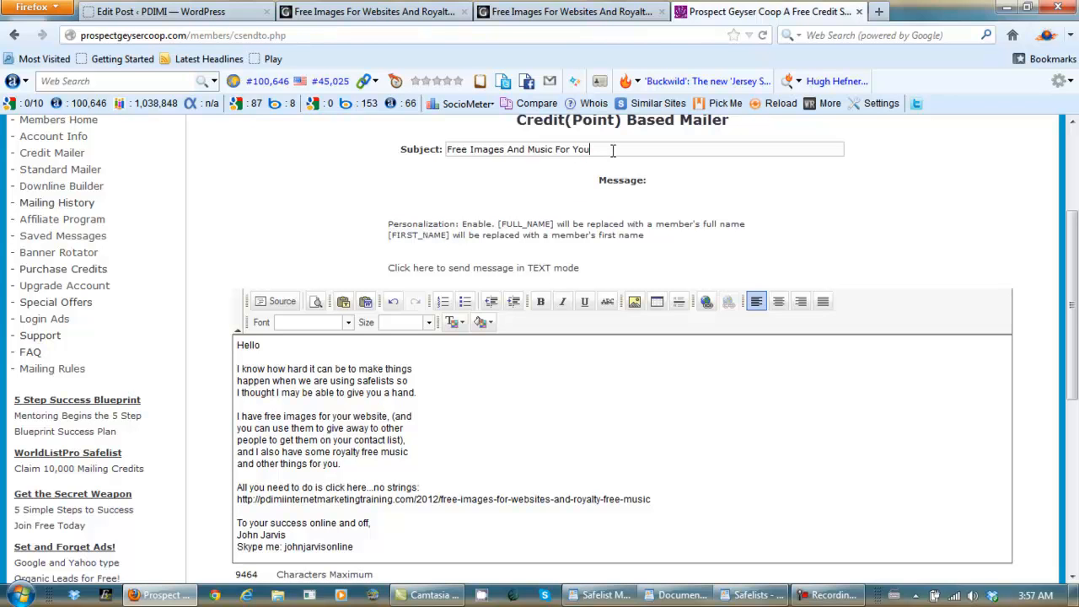
type("[FIRST_NAME]")
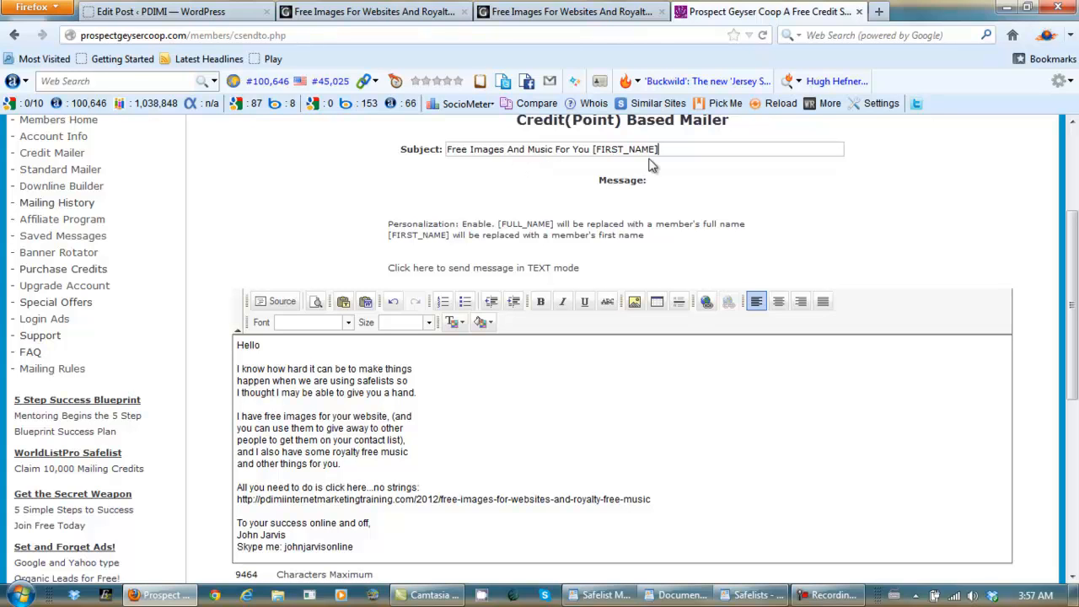
mouse_move(345, 351)
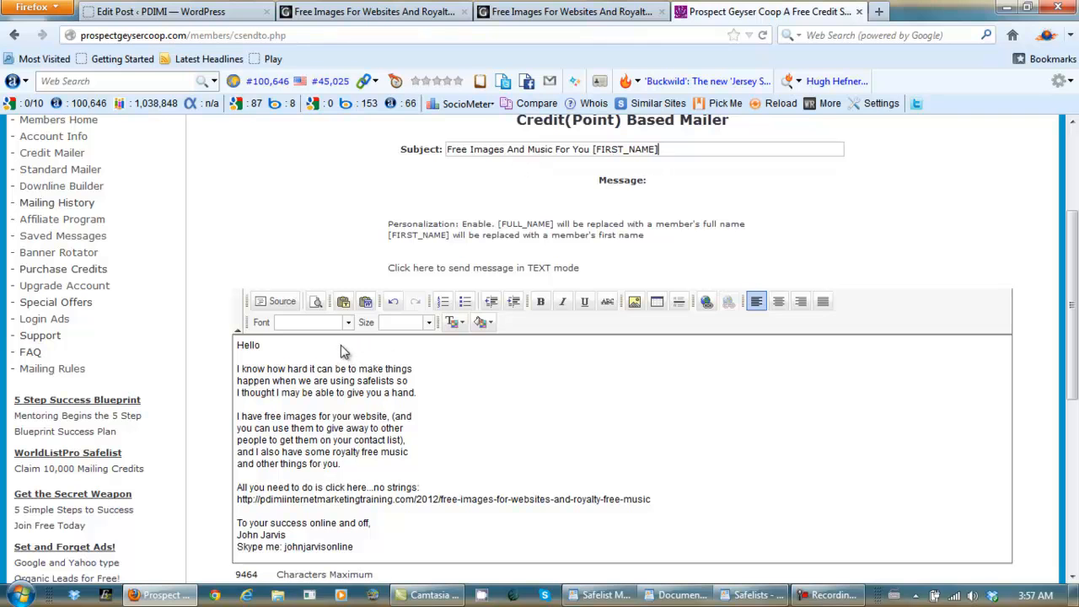
type("[FIRST_NAME]")
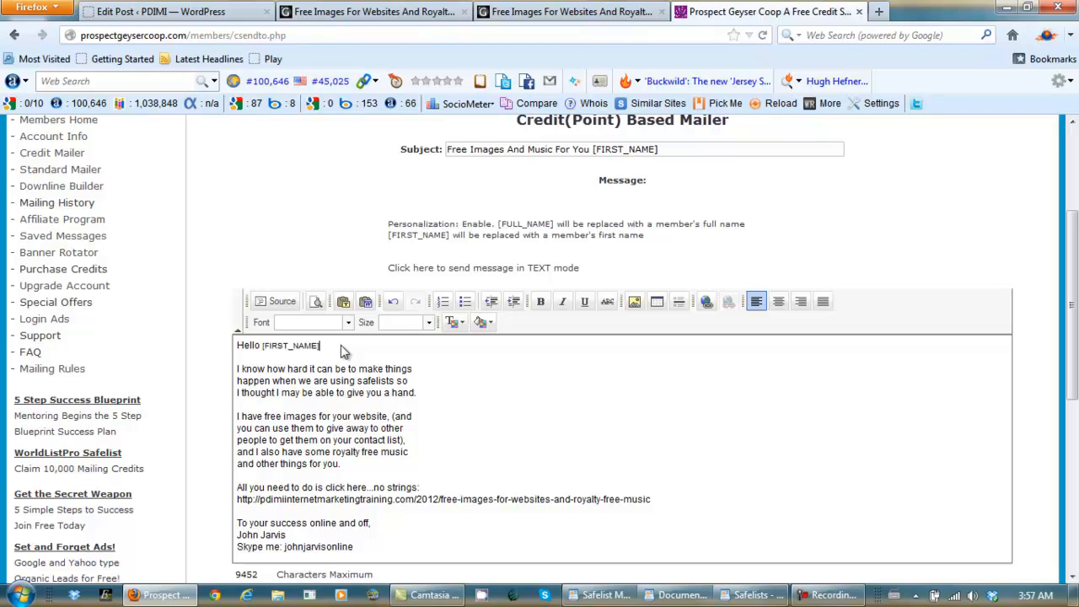
Step: Enter the free images page URL as the website and set Send to 1702 members
scroll("down", 3)
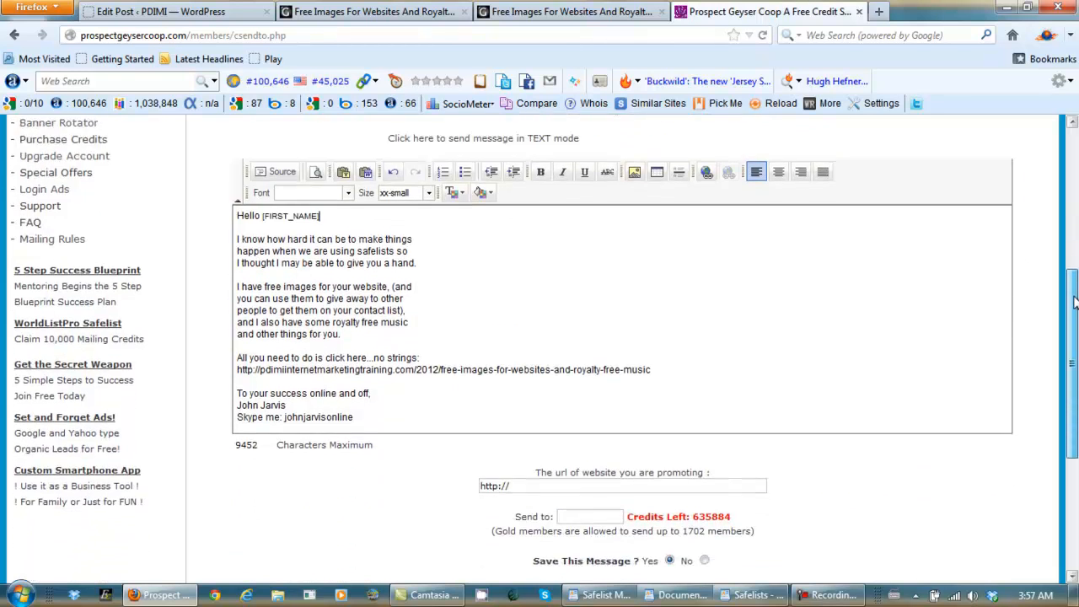
scroll("down", 3)
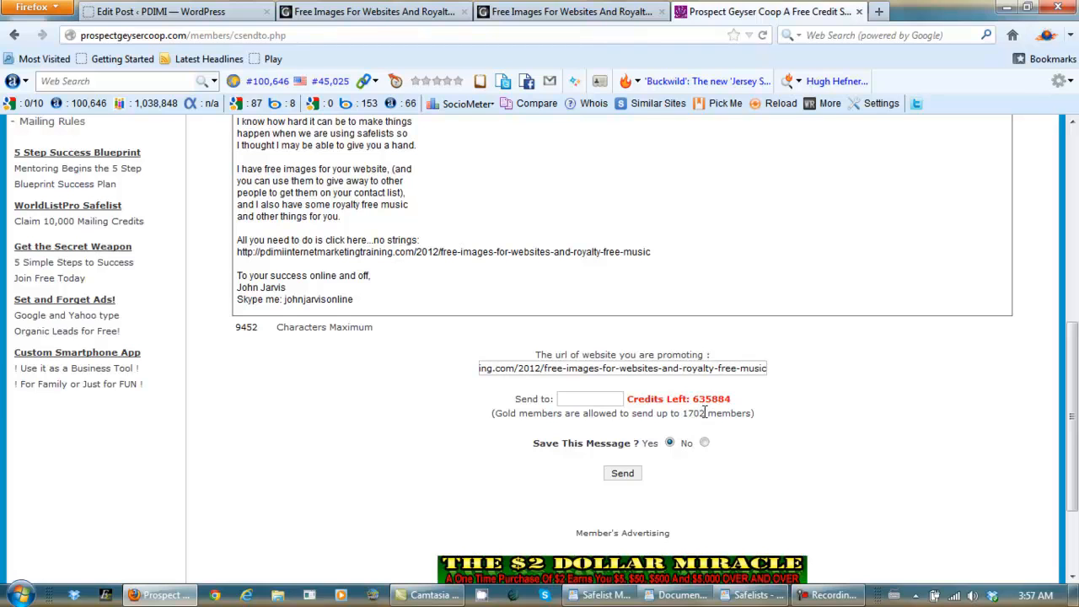
double_click(691, 413)
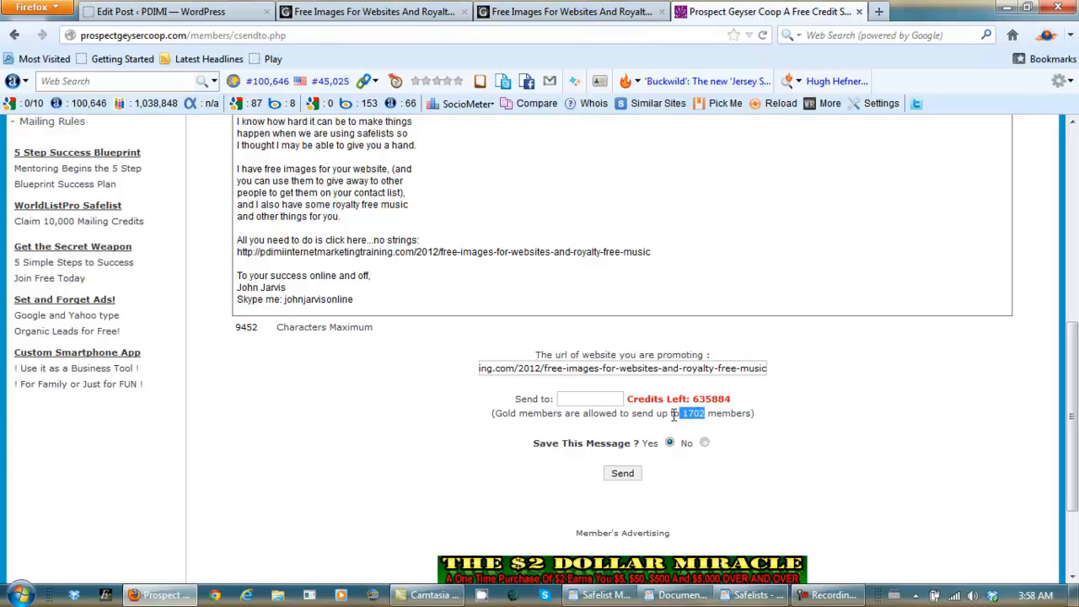
left_click(590, 399)
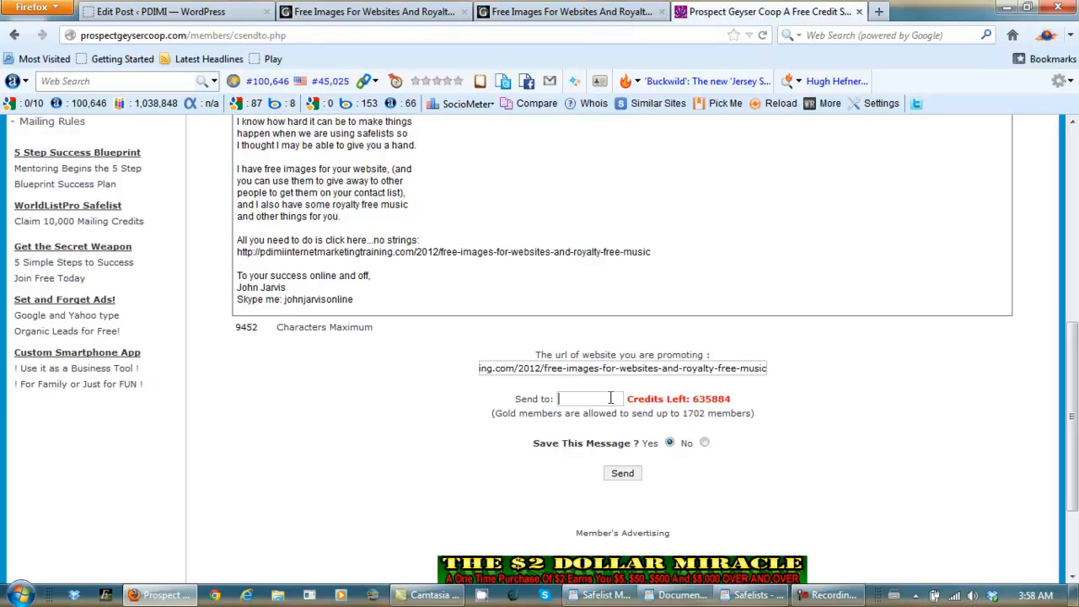
type("1702")
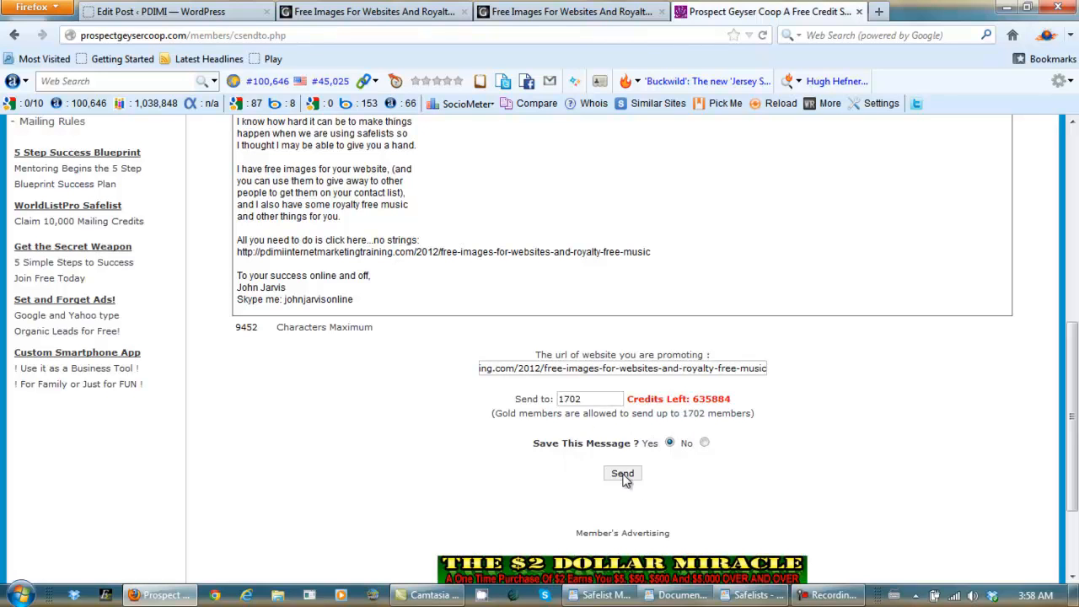
Step: Send the ad from the credit mailer form, then again from the Standard Mailer
left_click(622, 473)
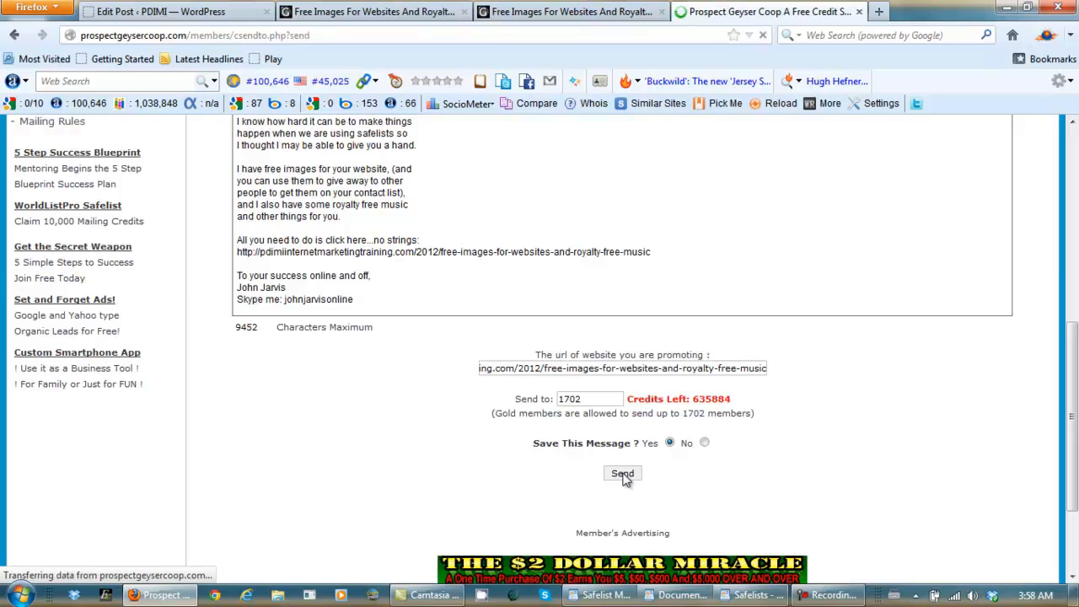
left_click(622, 473)
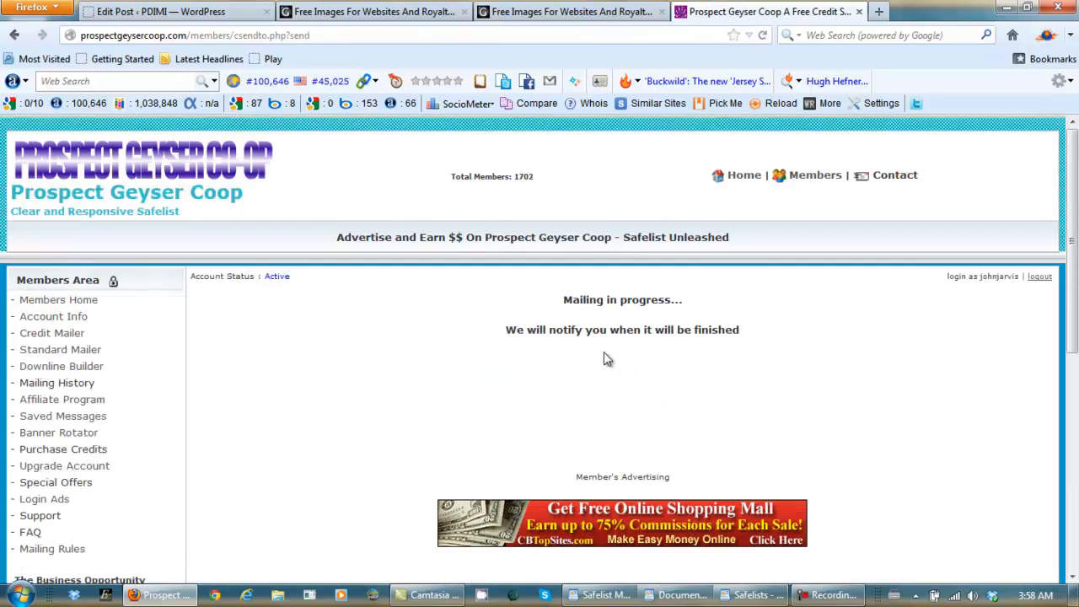
mouse_move(88, 363)
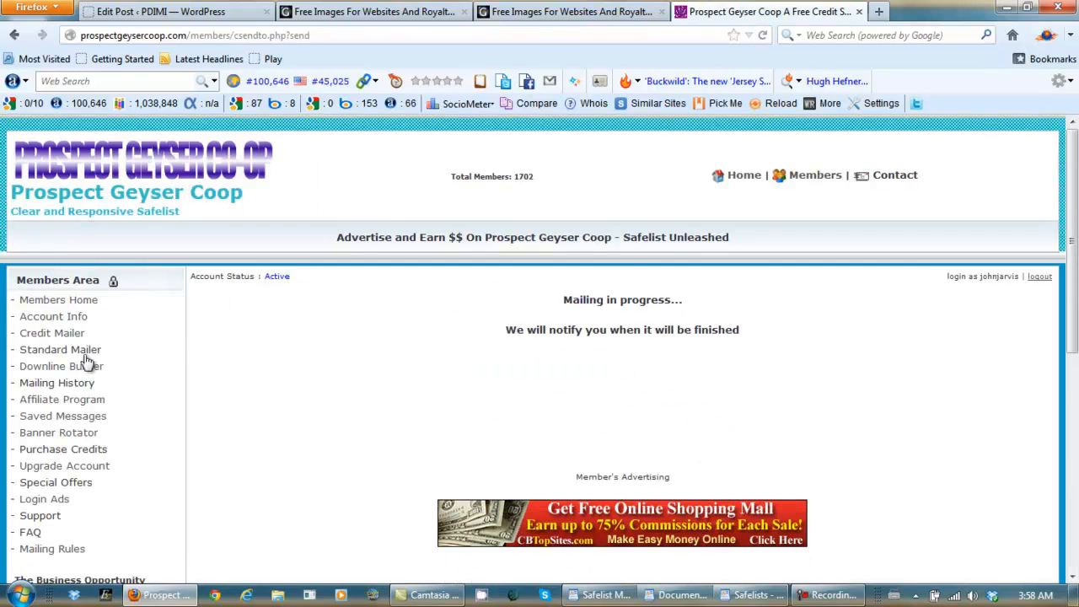
left_click(60, 349)
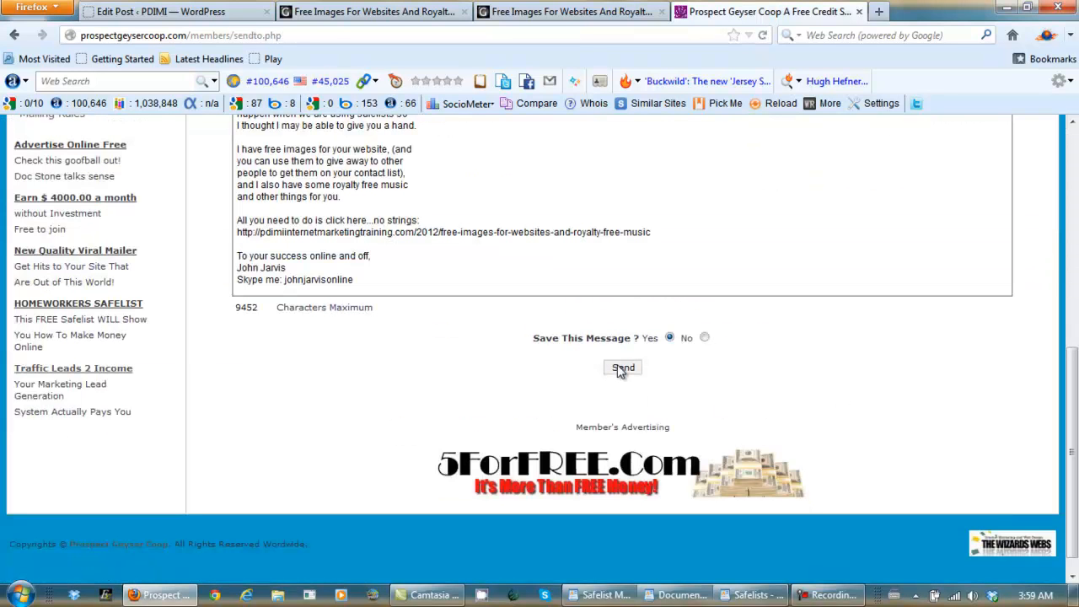
left_click(623, 369)
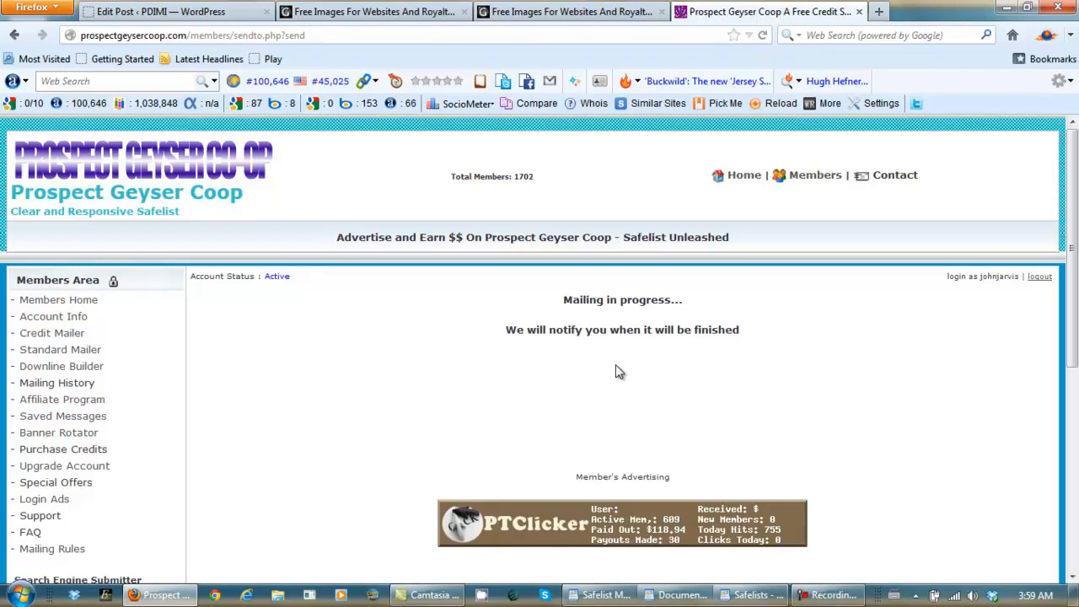
mouse_move(341, 352)
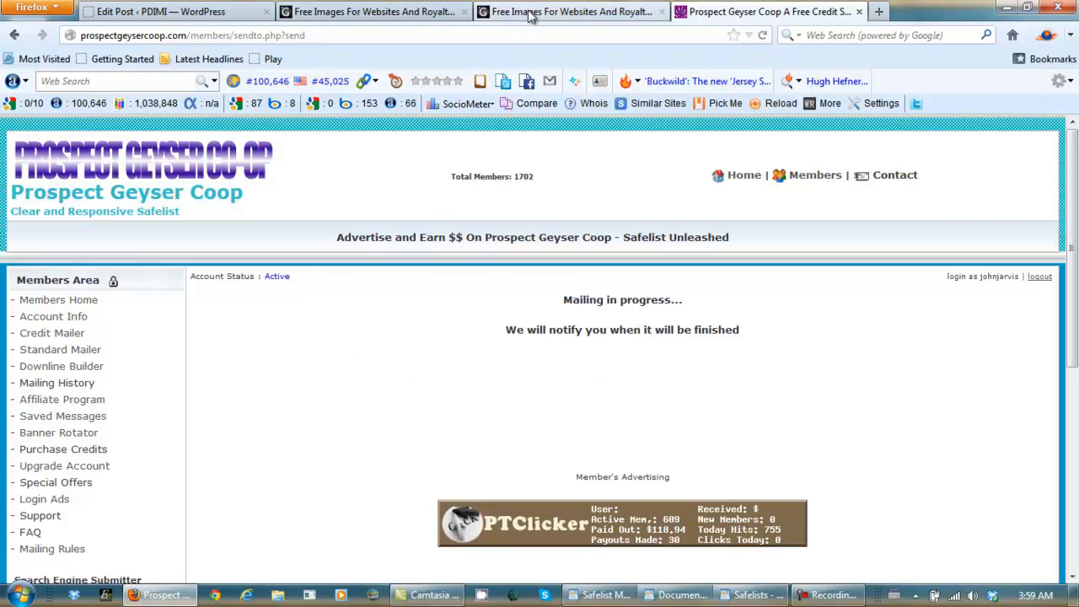
Step: Scroll through the Free Images For Websites And Royalty Free Music post and back up
left_click(572, 11)
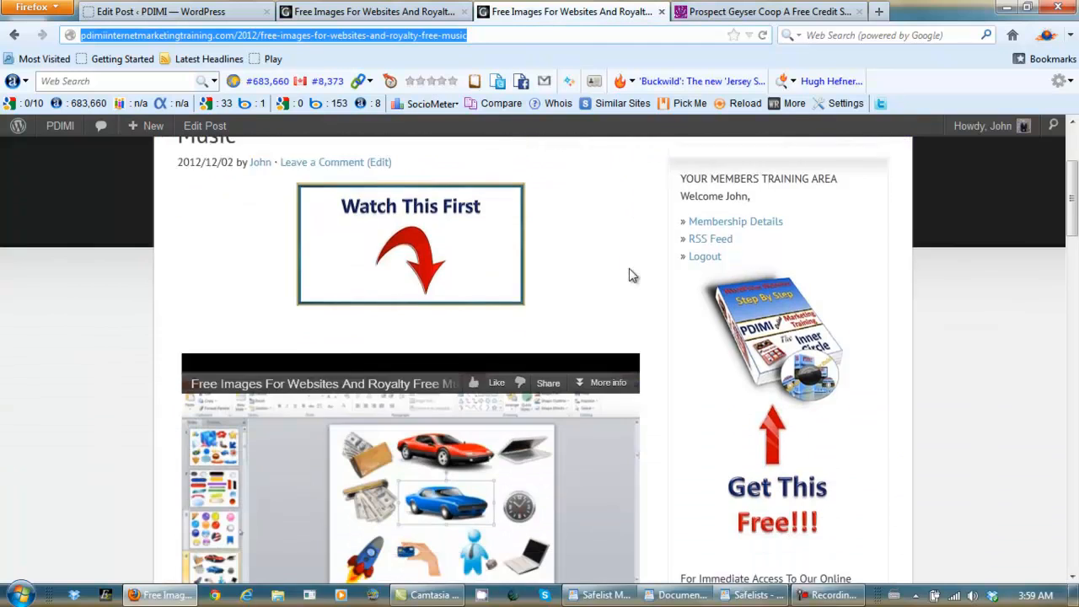
scroll("down", 3)
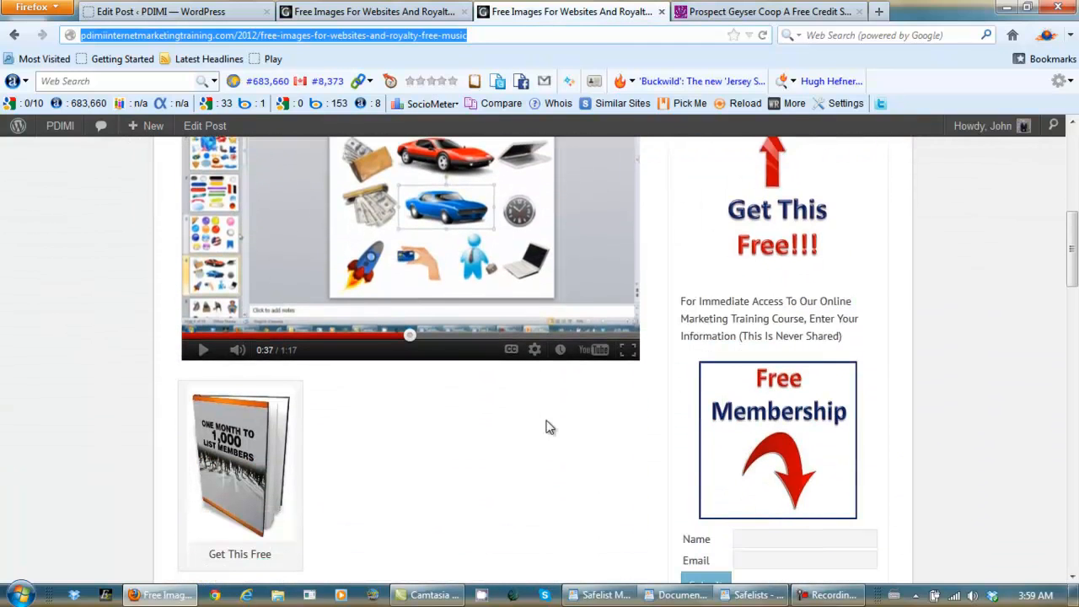
scroll("down", 3)
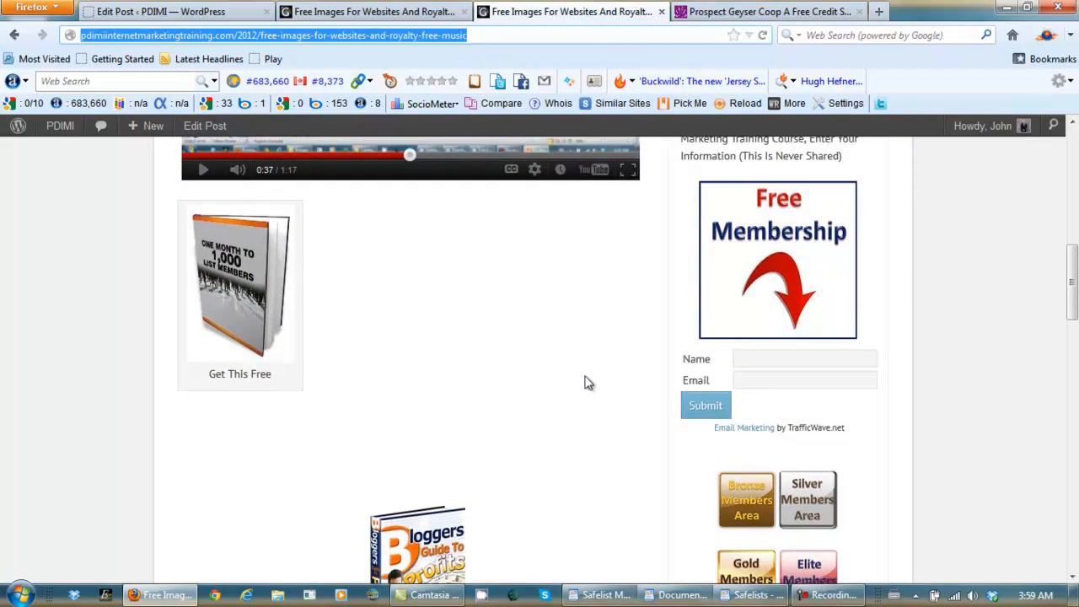
scroll("up", 3)
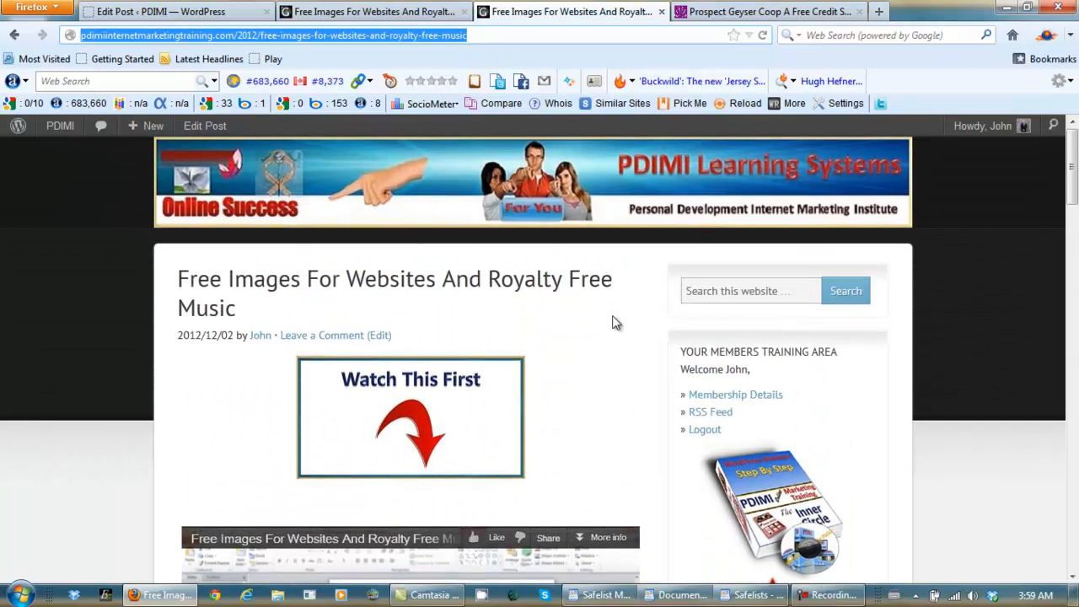
mouse_move(555, 302)
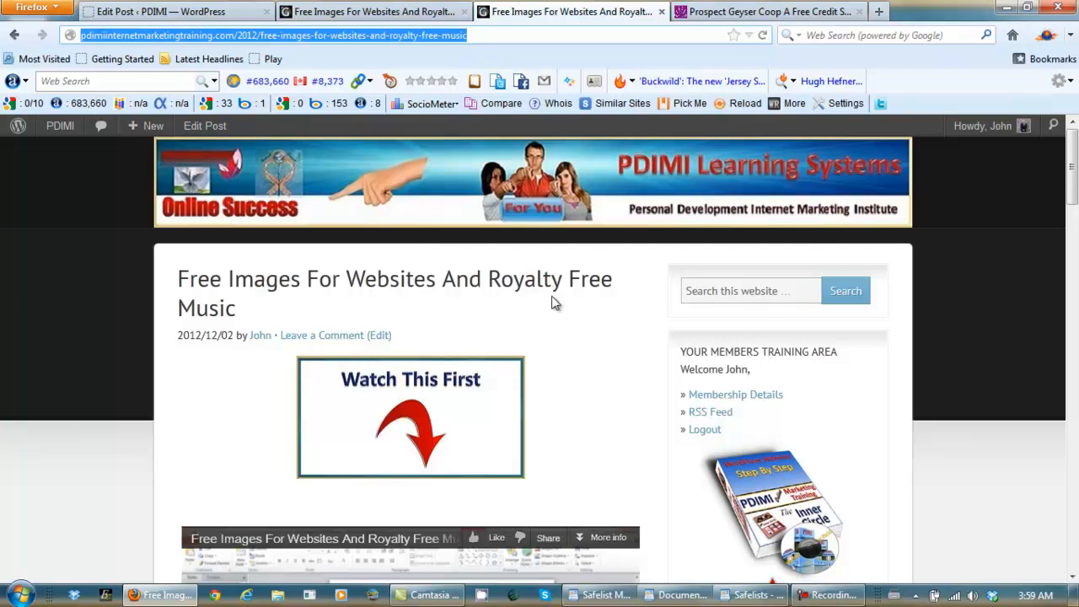
mouse_move(523, 306)
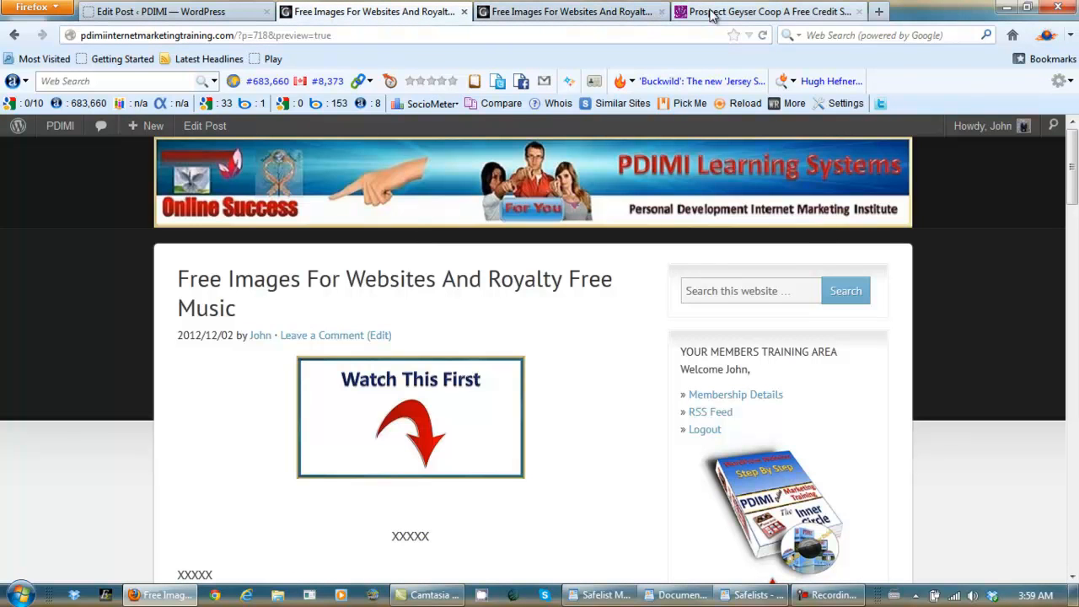
Step: Return to the Prospect Geyser Coop mailing status and open the Downline Builder
left_click(768, 10)
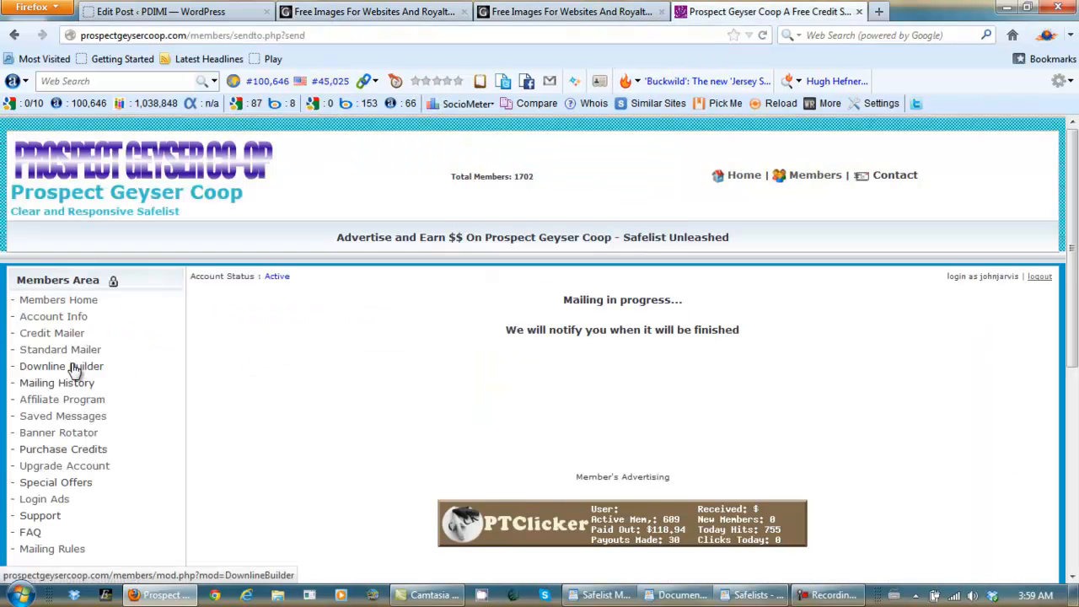
left_click(61, 366)
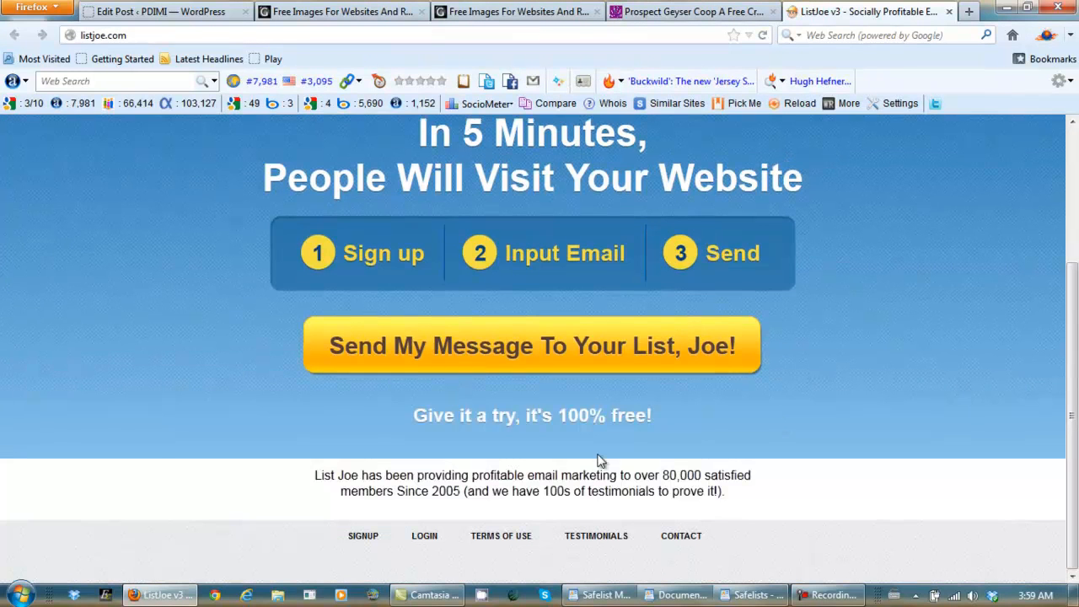
Step: Join ListJoe through 'Send My Message To Your List, Joe!' and submit the ad
left_click(532, 345)
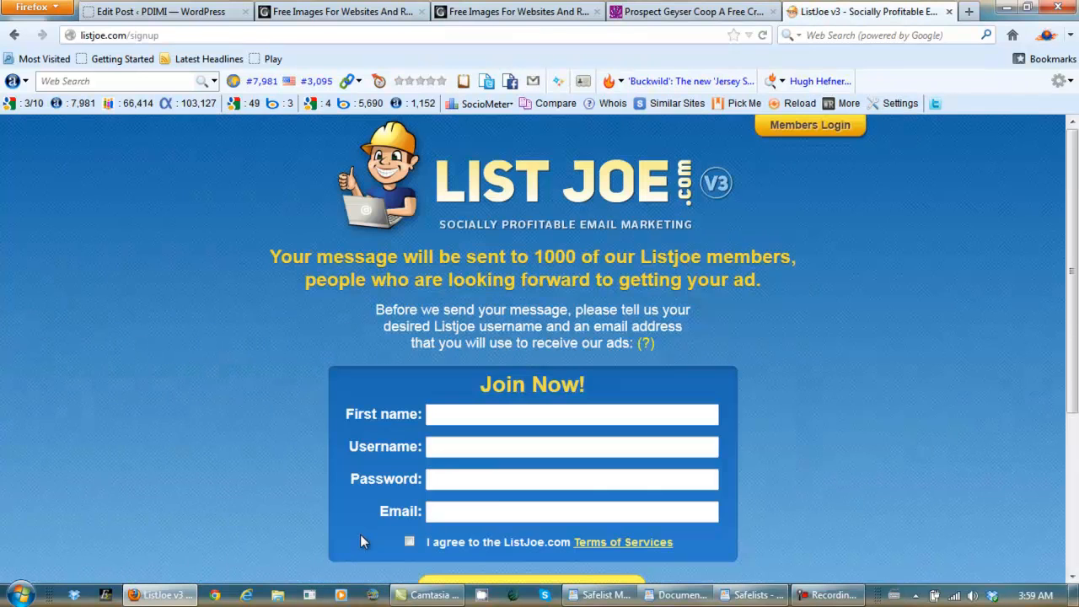
mouse_move(565, 478)
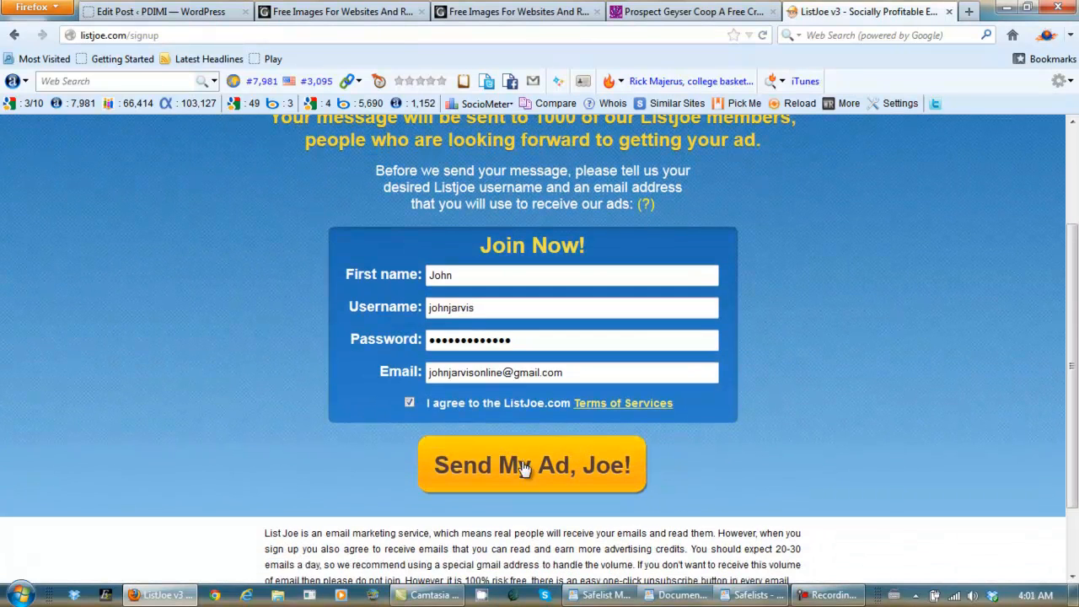
left_click(532, 465)
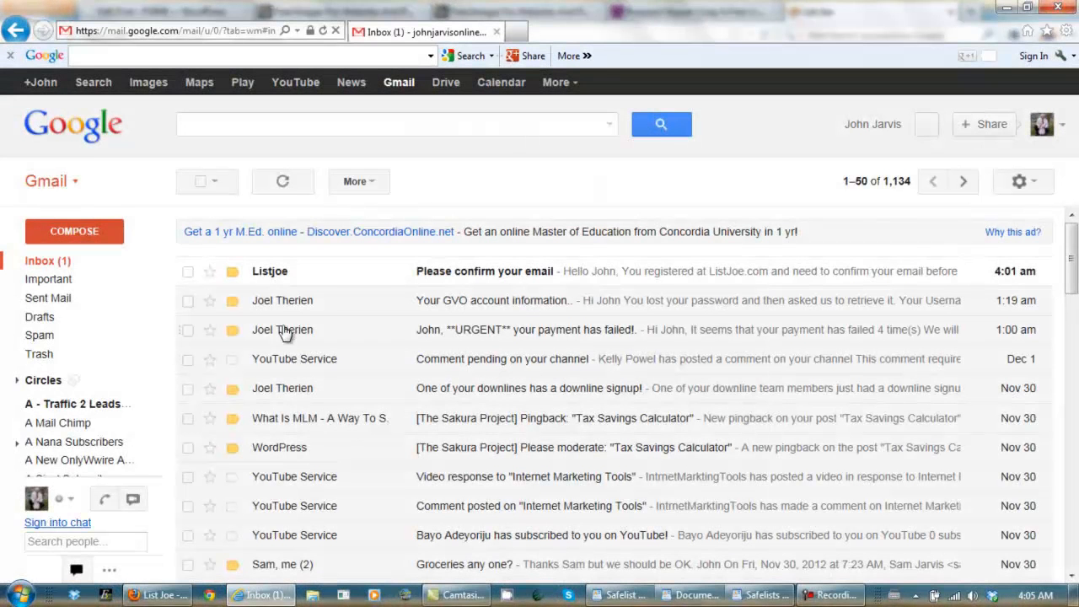
Step: Open Listjoe's 'Please confirm your email' message and scroll to its confirmation link
left_click(484, 270)
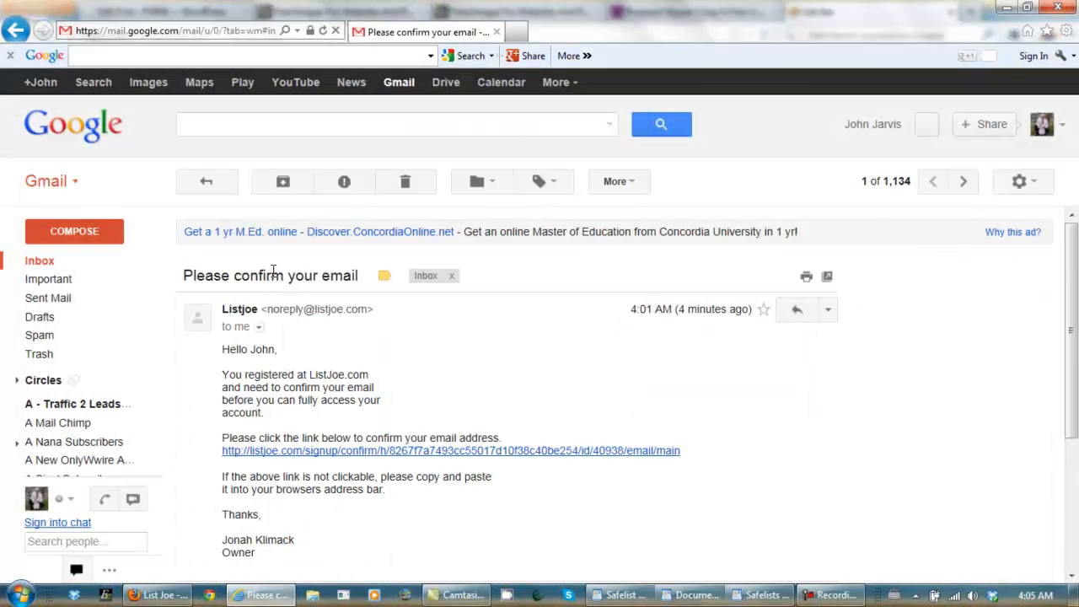
scroll("down", 3)
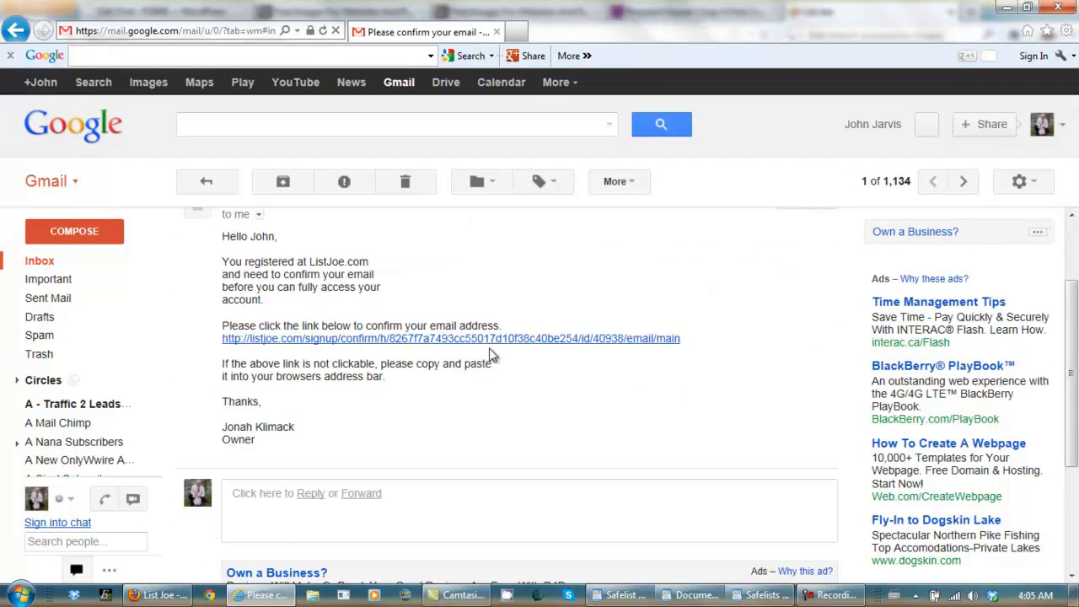
mouse_move(502, 344)
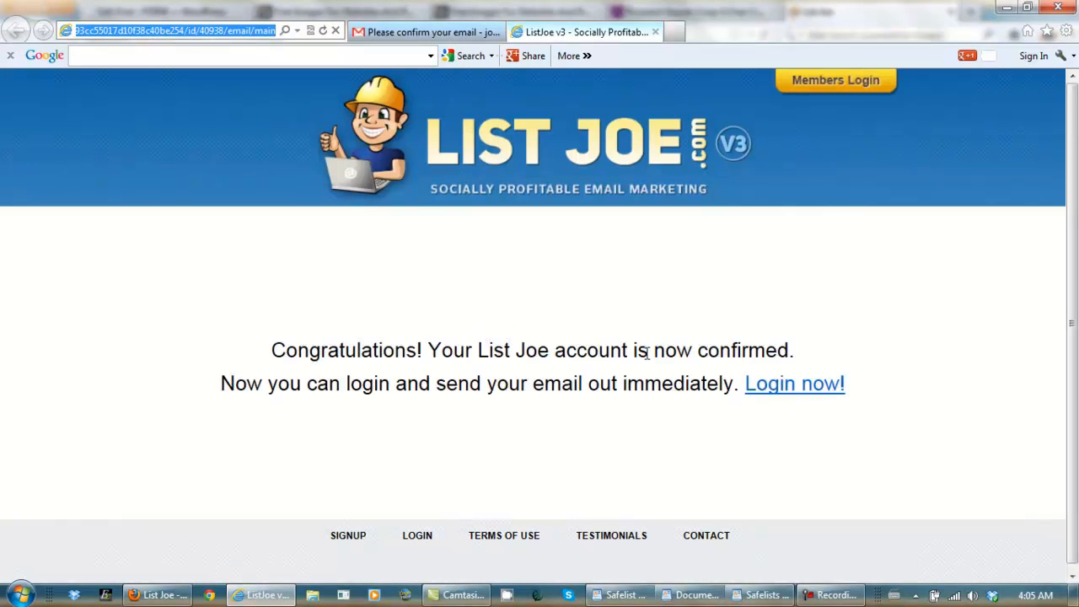
mouse_move(794, 384)
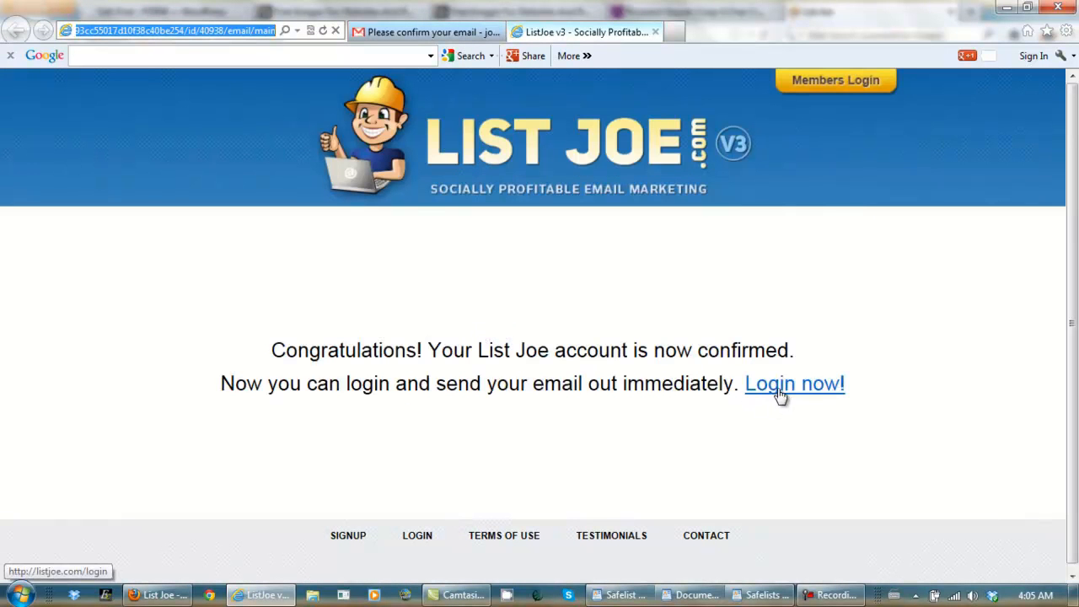
Step: Log in to the confirmed ListJoe account through the Member Login form
left_click(793, 384)
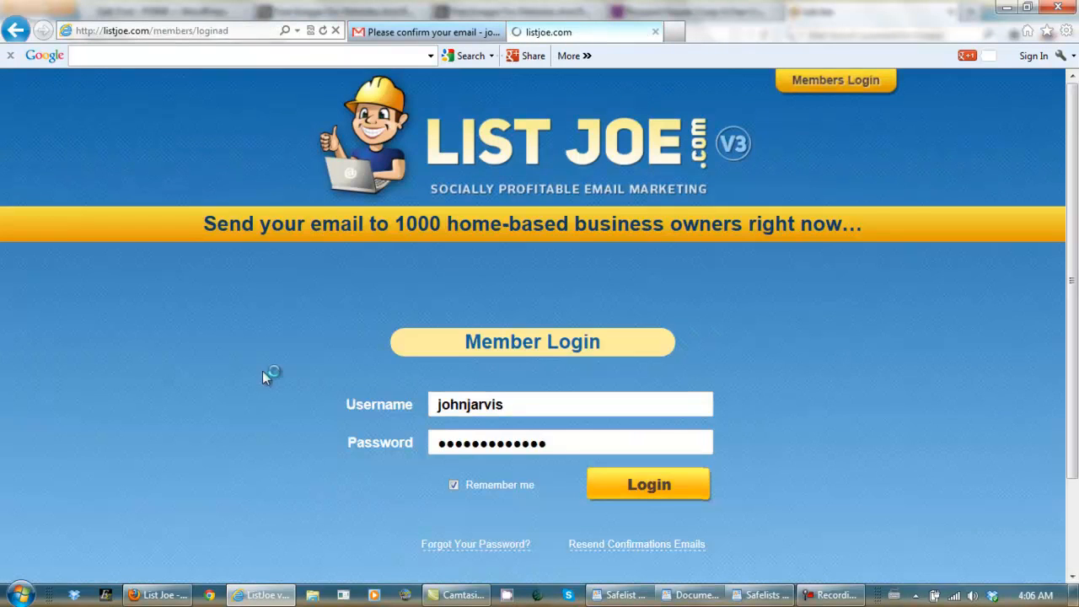
left_click(648, 484)
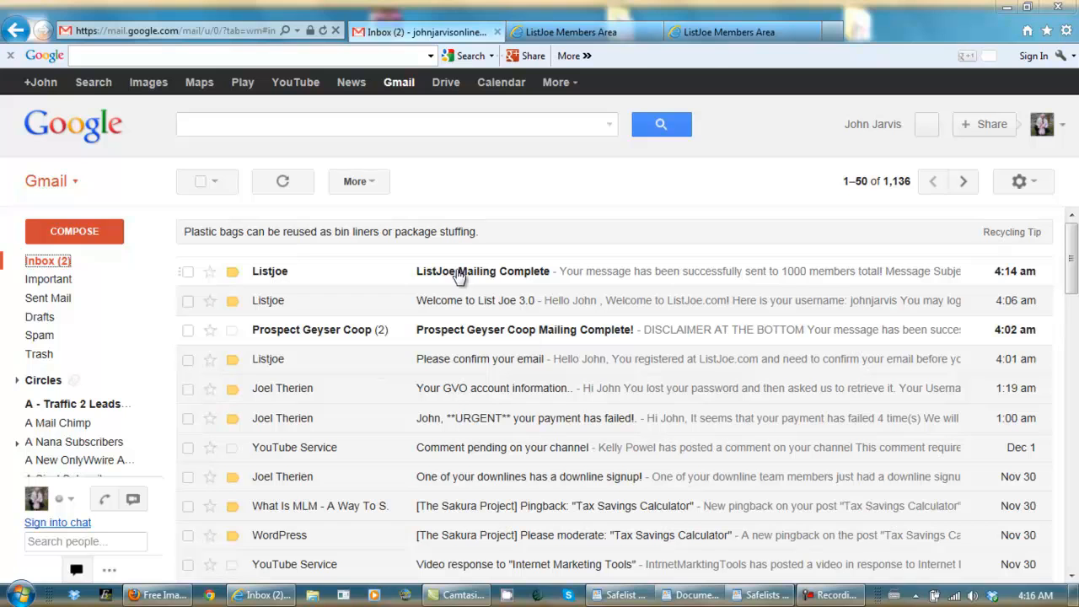
mouse_move(504, 250)
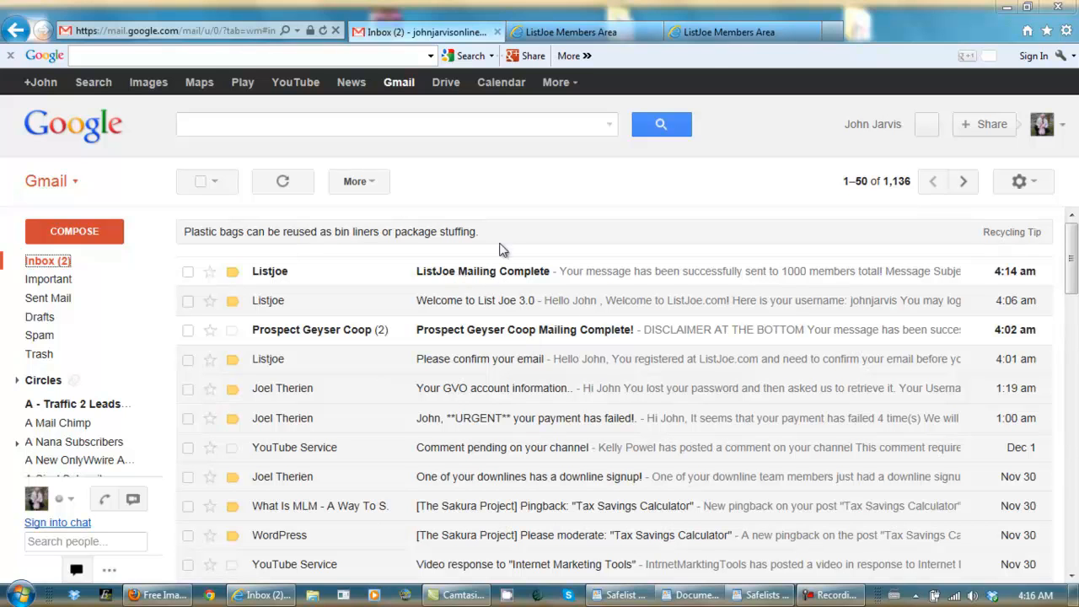
mouse_move(451, 301)
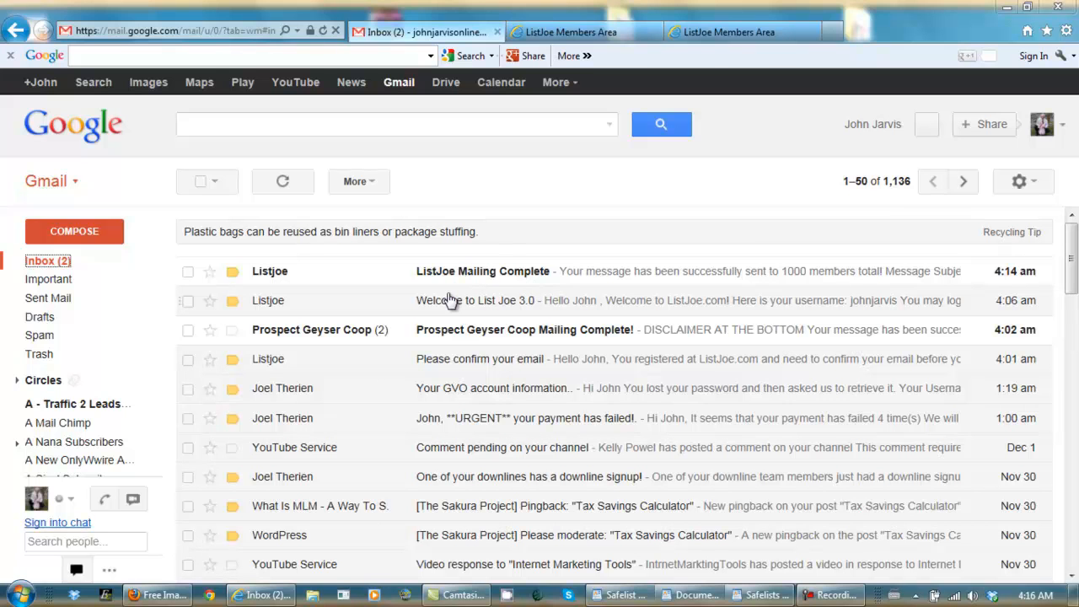